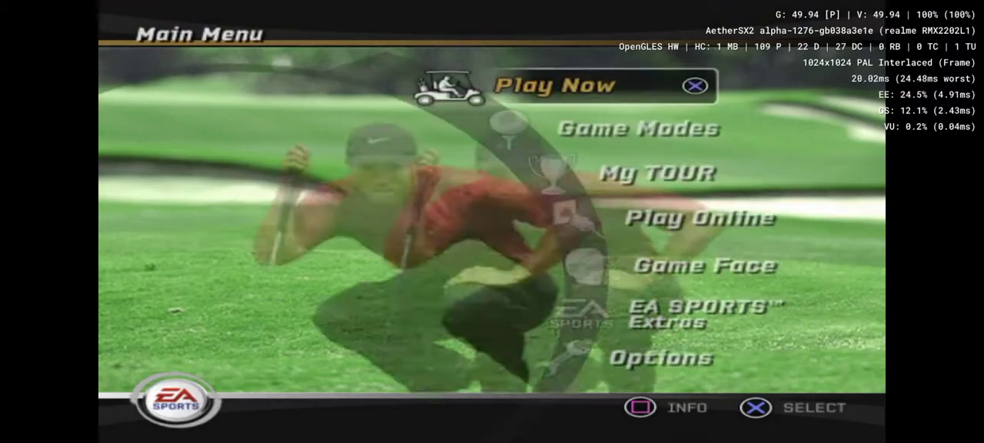
Step: Choose Play Now on the Tiger Woods main menu to begin a round
click(557, 85)
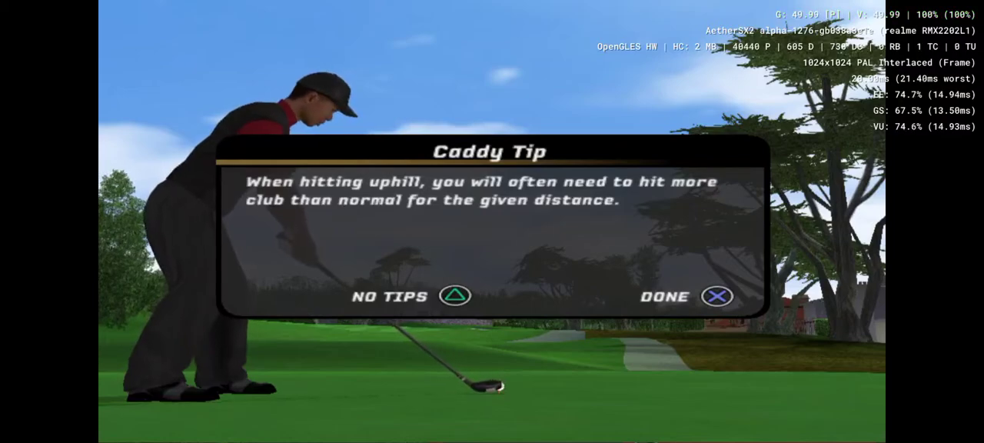
Step: Dismiss the uphill caddy tip, hit the tee shot, then dismiss the spin tip
click(716, 296)
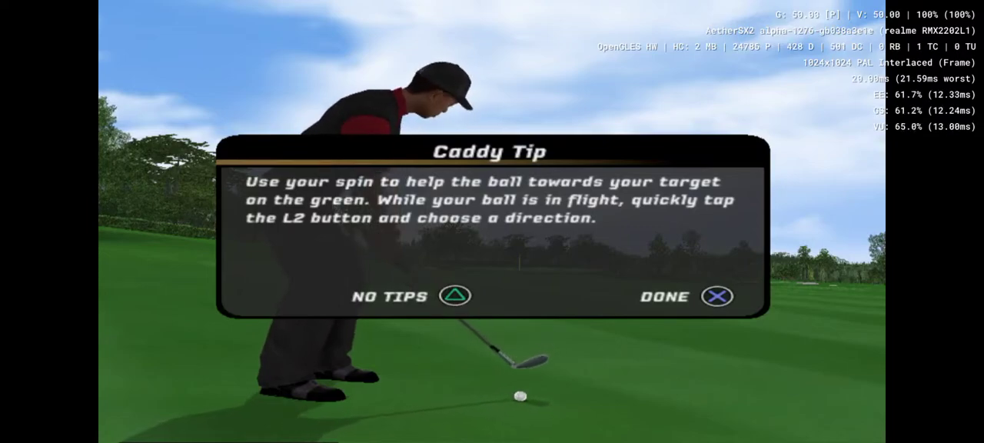
click(715, 296)
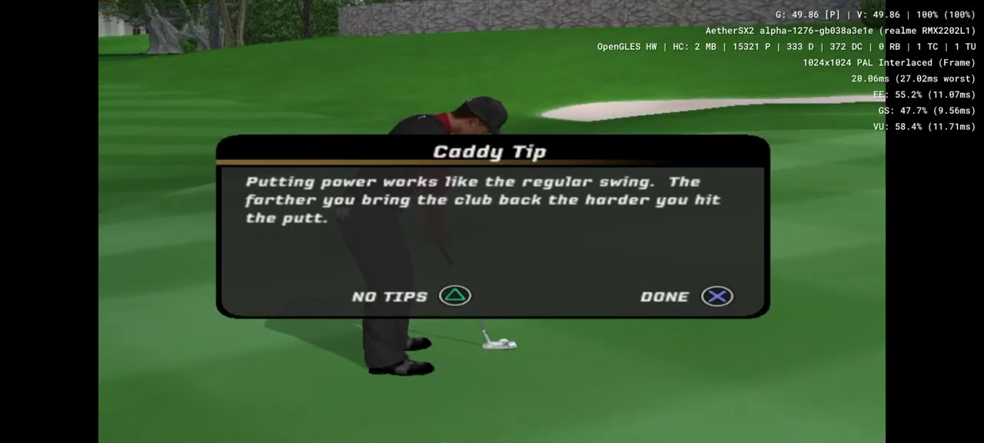
Step: Dismiss the putting tip to read the green for the 28-foot birdie putt
click(716, 296)
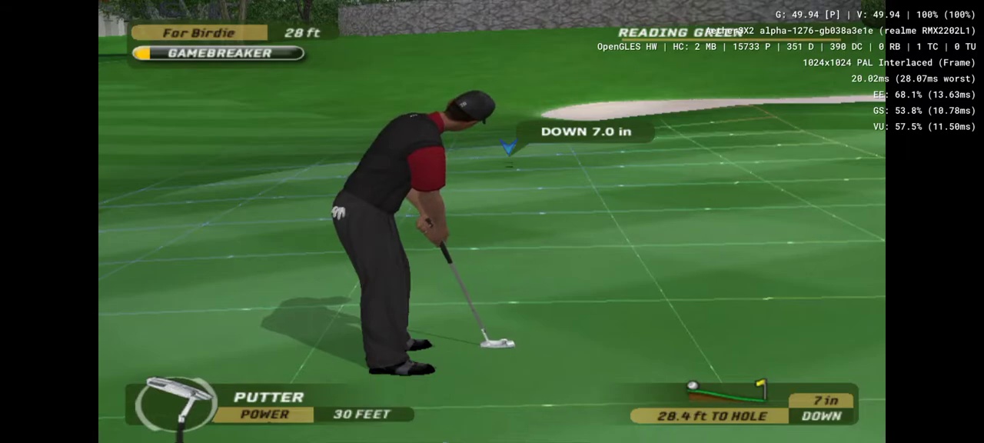